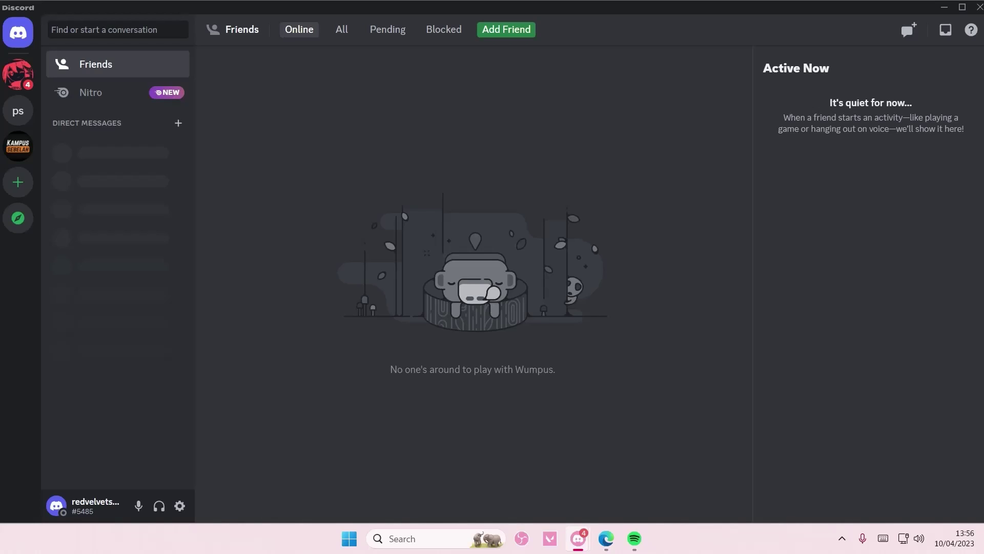
{"action": "mouse_move", "coordinate": [267, 224]}
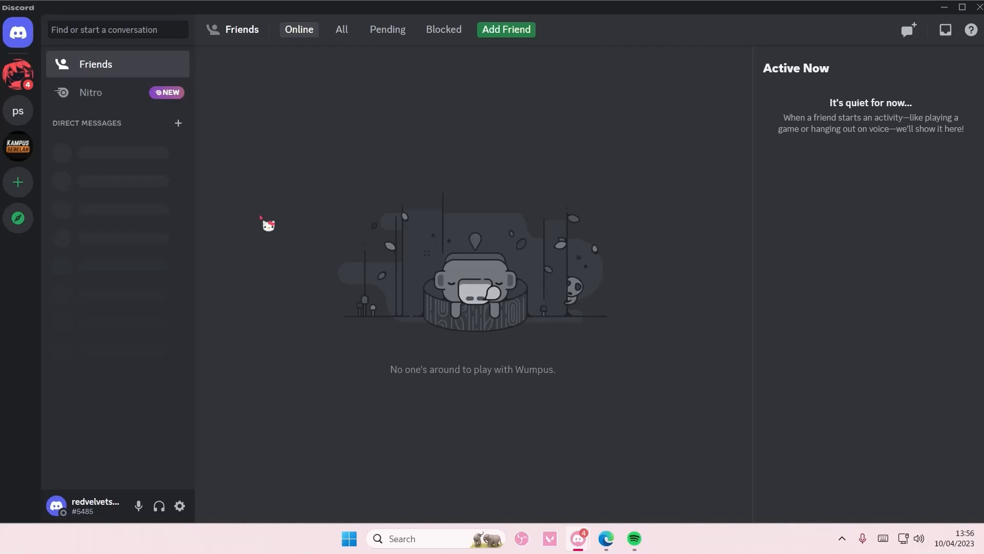
{"action": "mouse_move", "coordinate": [213, 431]}
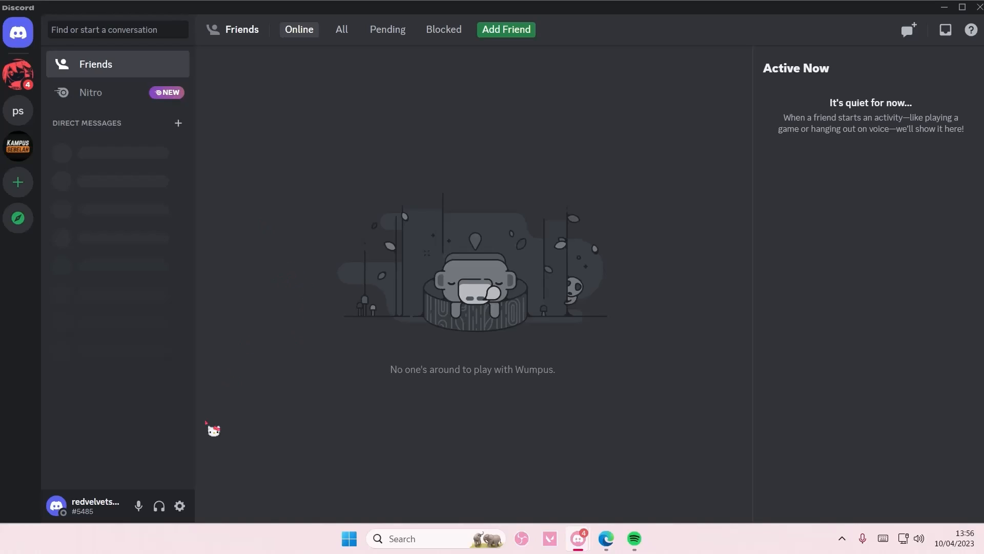
Go to User Settings > HypeSquad to view the current House of Bravery membership
{"action": "left_click", "coordinate": [179, 505]}
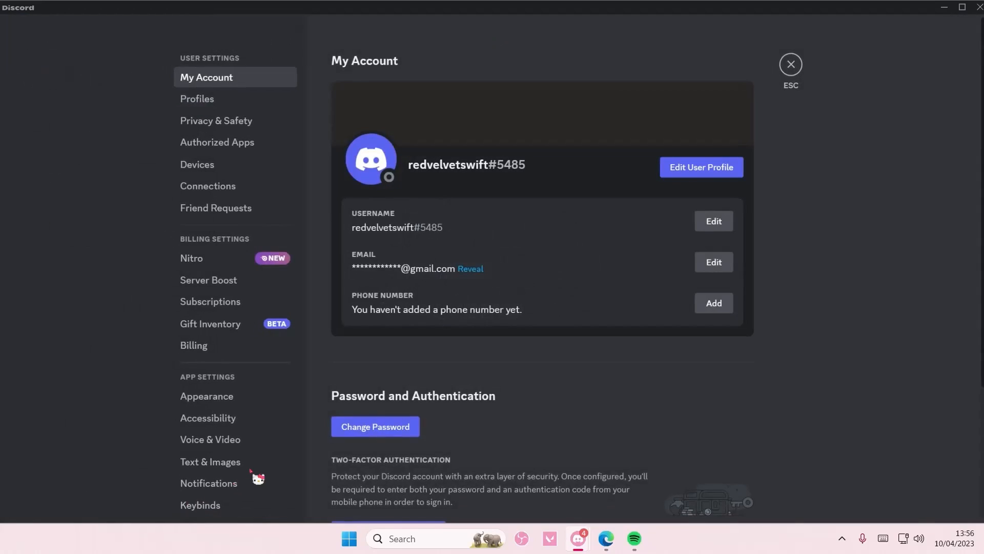
{"action": "left_click", "coordinate": [205, 362]}
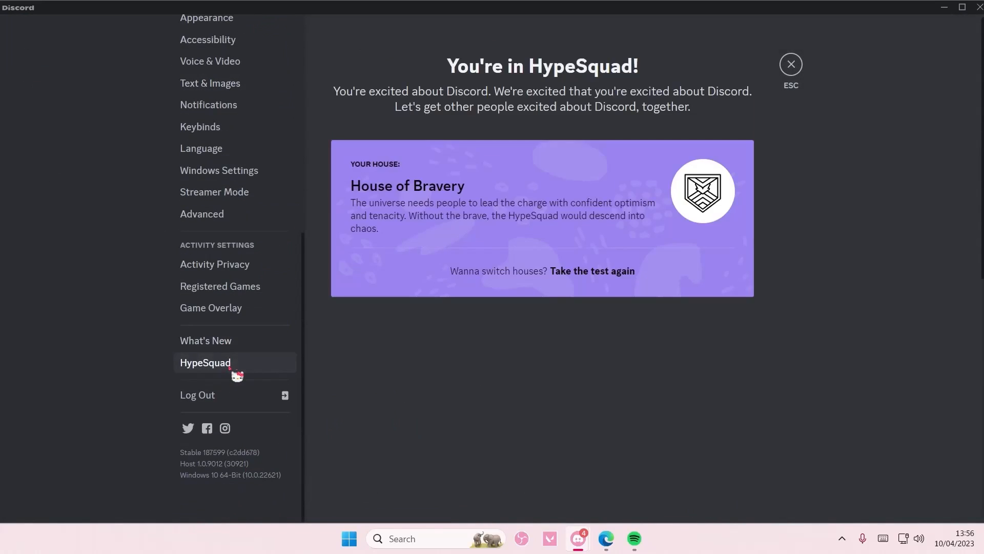
{"action": "scroll", "scroll_direction": "down", "scroll_amount": 3}
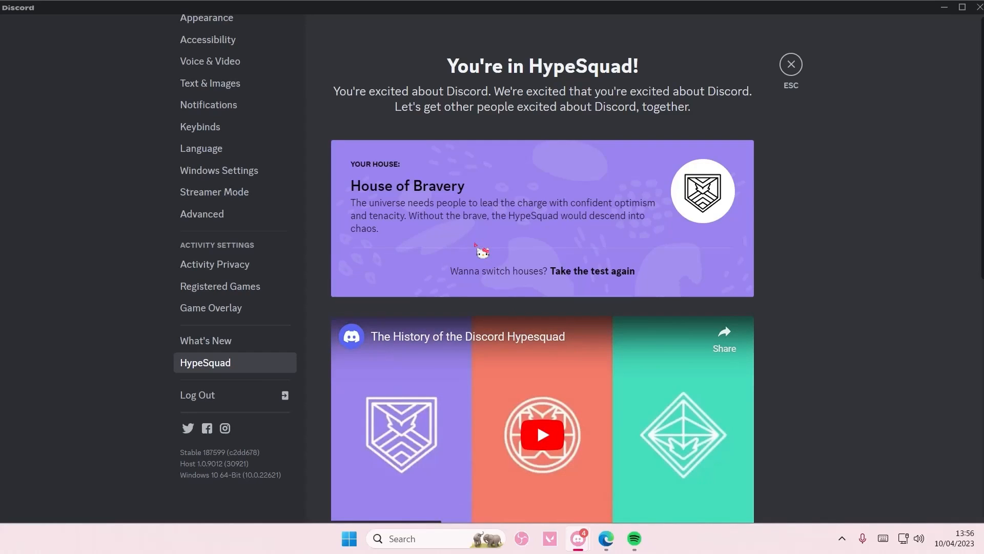
{"action": "mouse_move", "coordinate": [562, 229]}
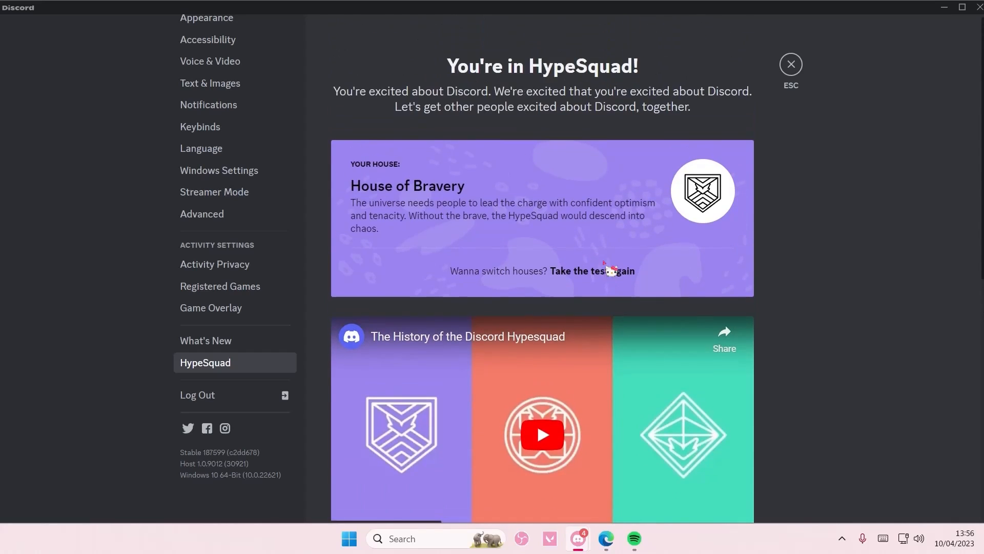
Retake the five-question HypeSquad quiz and reveal the House of Brilliance result
{"action": "left_click", "coordinate": [590, 271]}
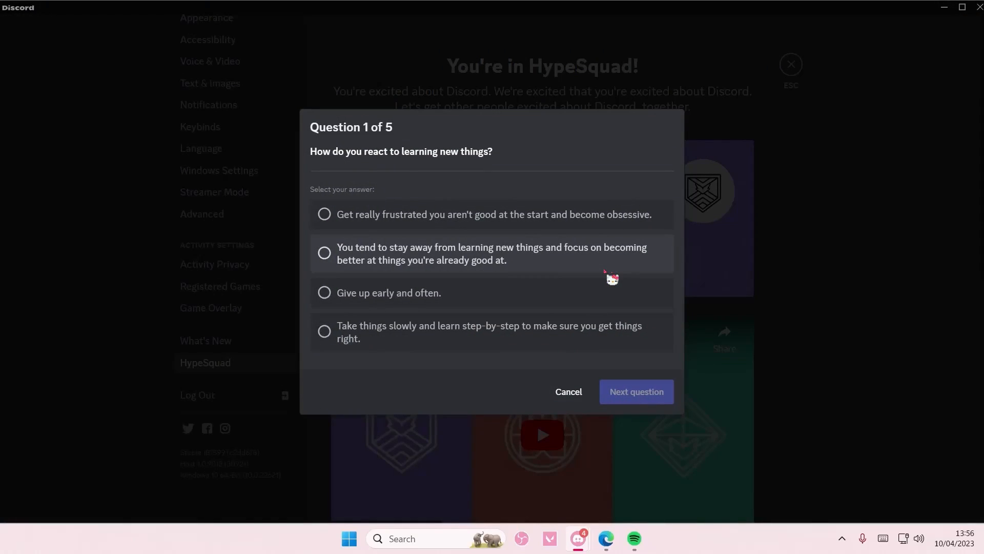
{"action": "mouse_move", "coordinate": [624, 184]}
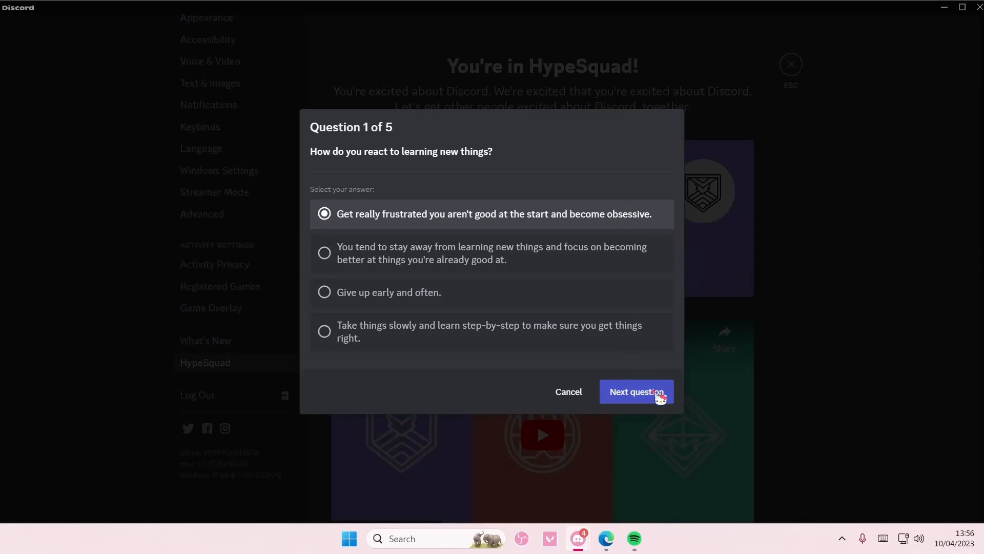
{"action": "left_click", "coordinate": [635, 391]}
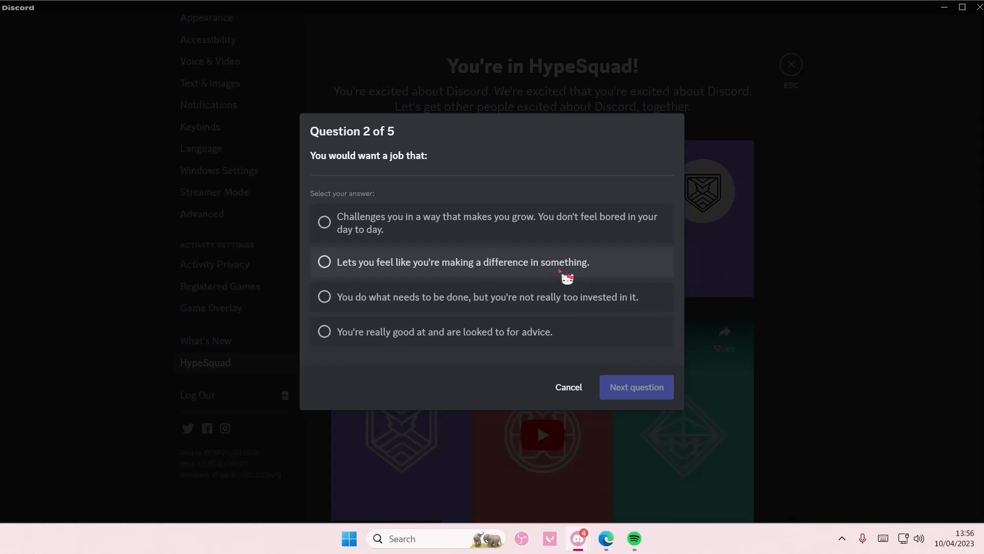
{"action": "left_click", "coordinate": [635, 387]}
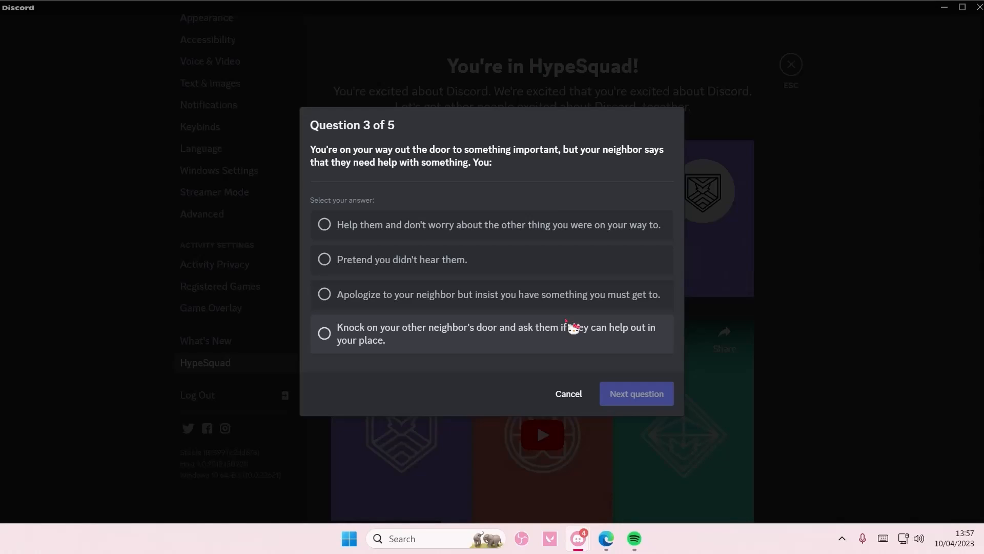
{"action": "left_click", "coordinate": [635, 393]}
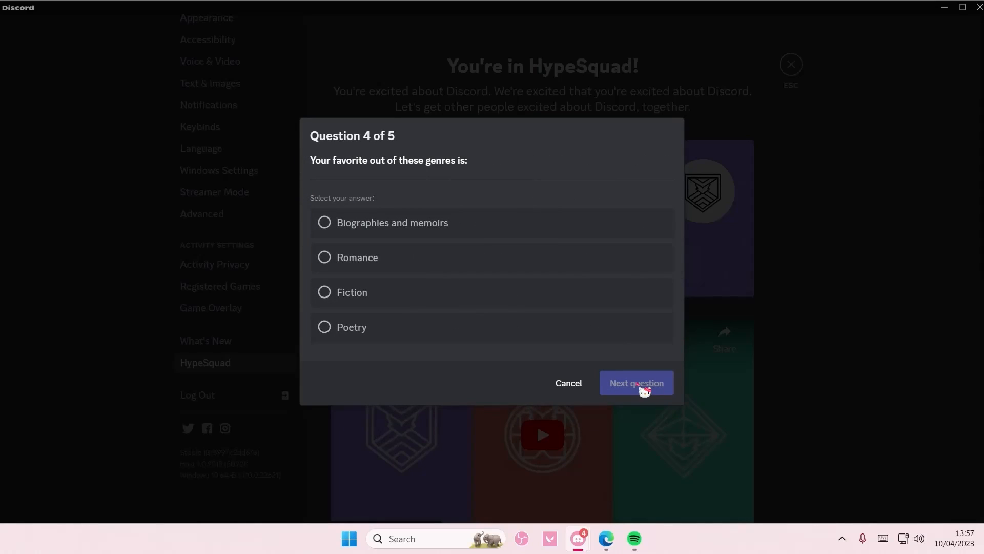
{"action": "mouse_move", "coordinate": [601, 327]}
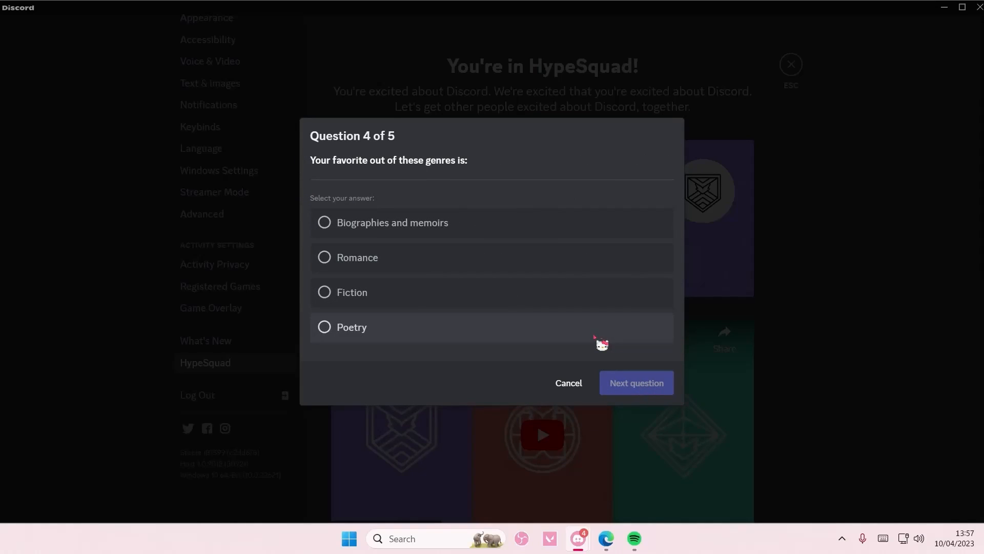
{"action": "mouse_move", "coordinate": [553, 337]}
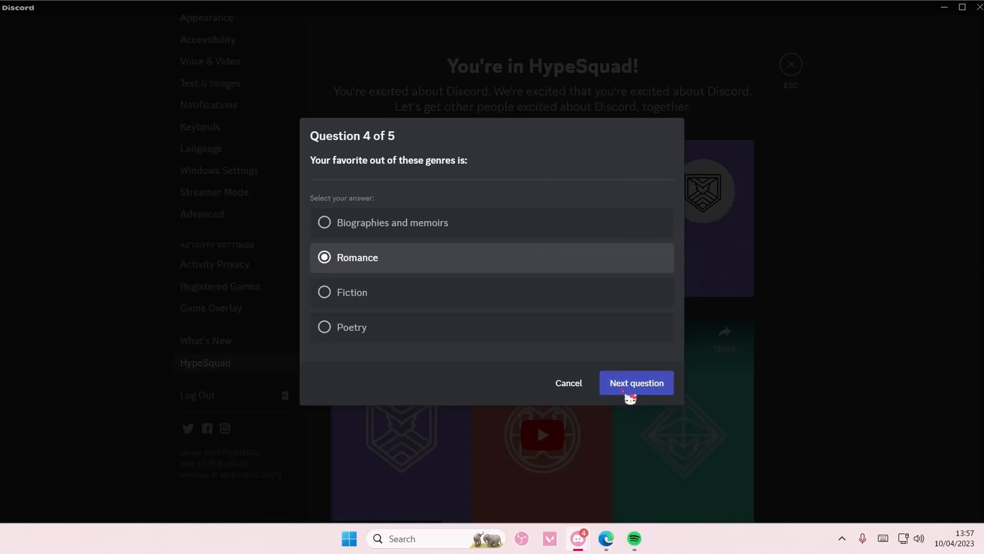
{"action": "left_click", "coordinate": [636, 383]}
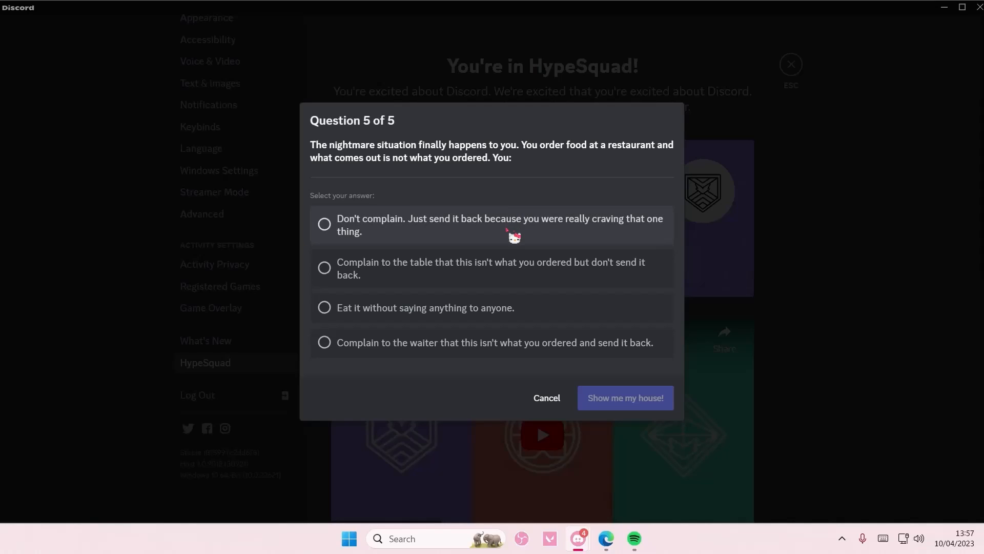
{"action": "mouse_move", "coordinate": [517, 276]}
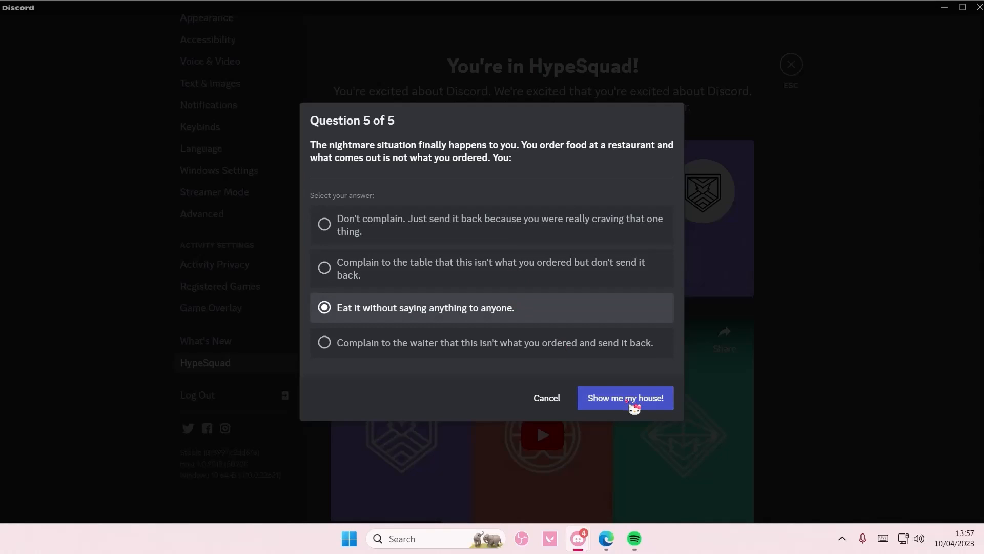
{"action": "left_click", "coordinate": [624, 397]}
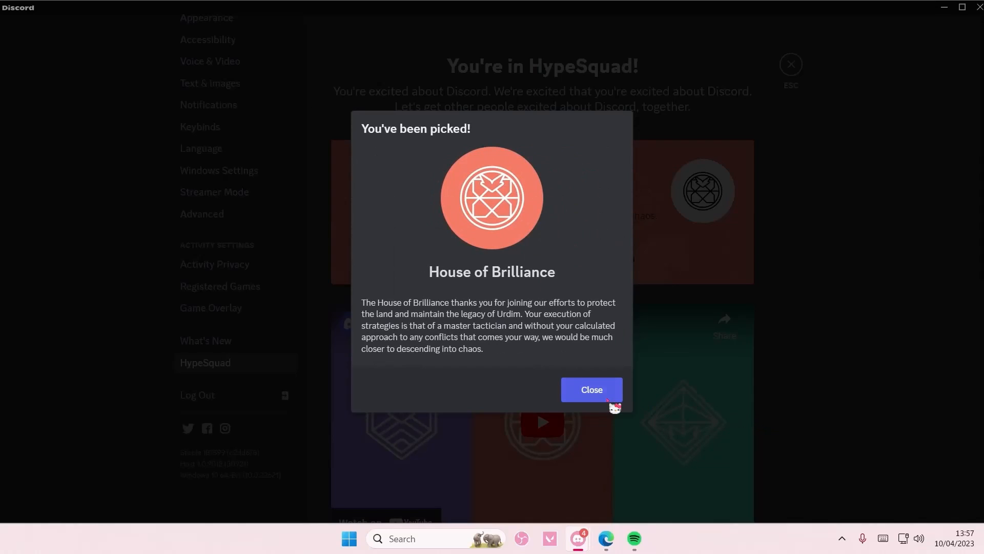
Close settings and check the Brilliance badge on your own profile popout
{"action": "left_click", "coordinate": [590, 390]}
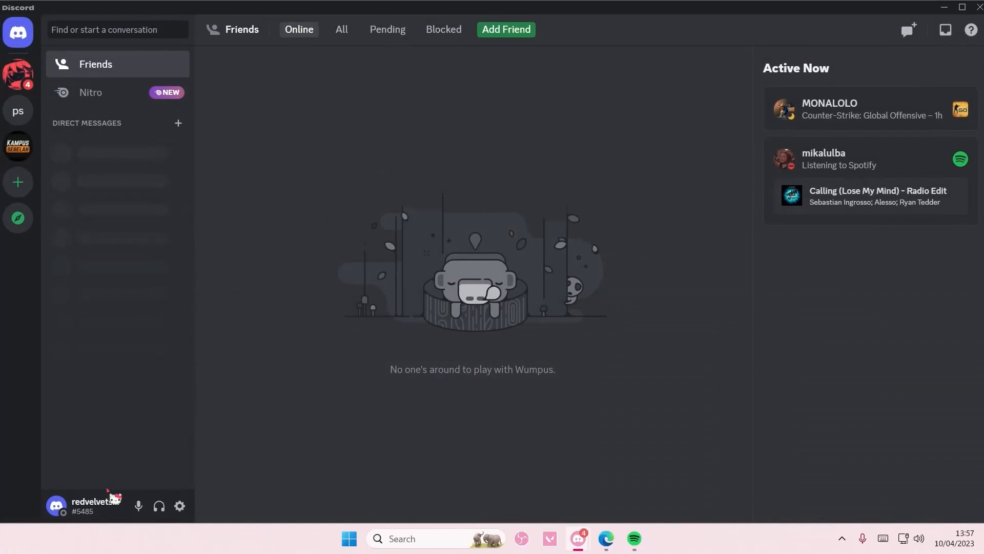
{"action": "left_click", "coordinate": [56, 506]}
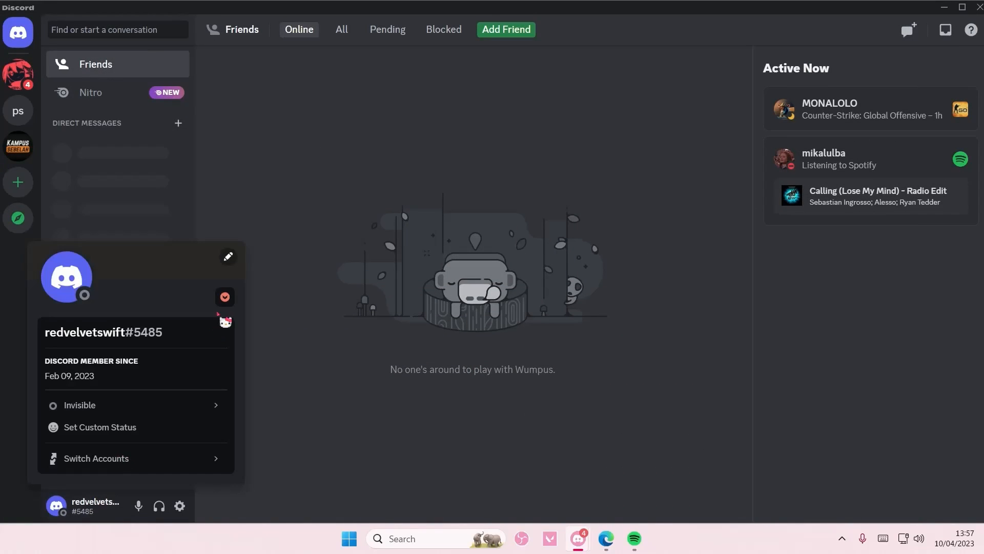
{"action": "mouse_move", "coordinate": [224, 305]}
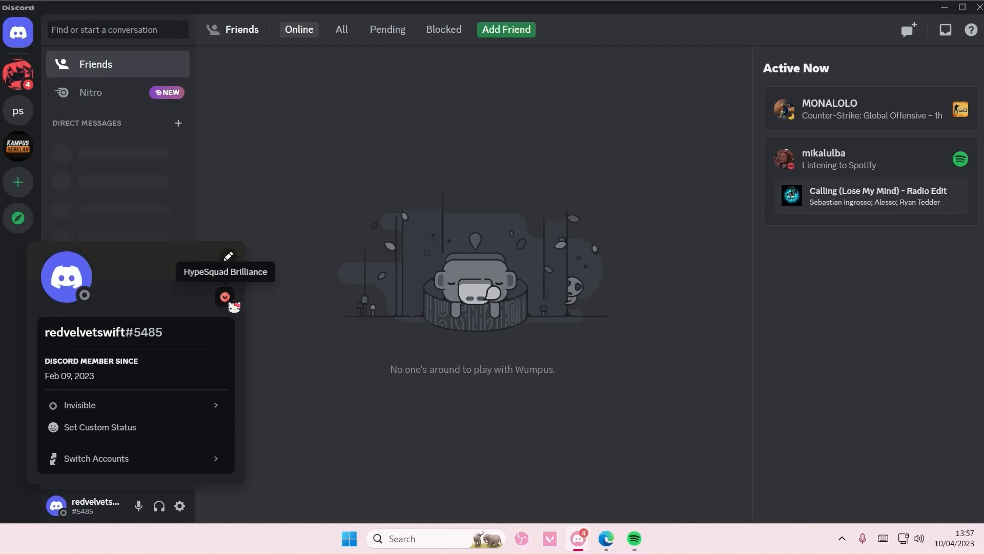
{"action": "left_click", "coordinate": [310, 430]}
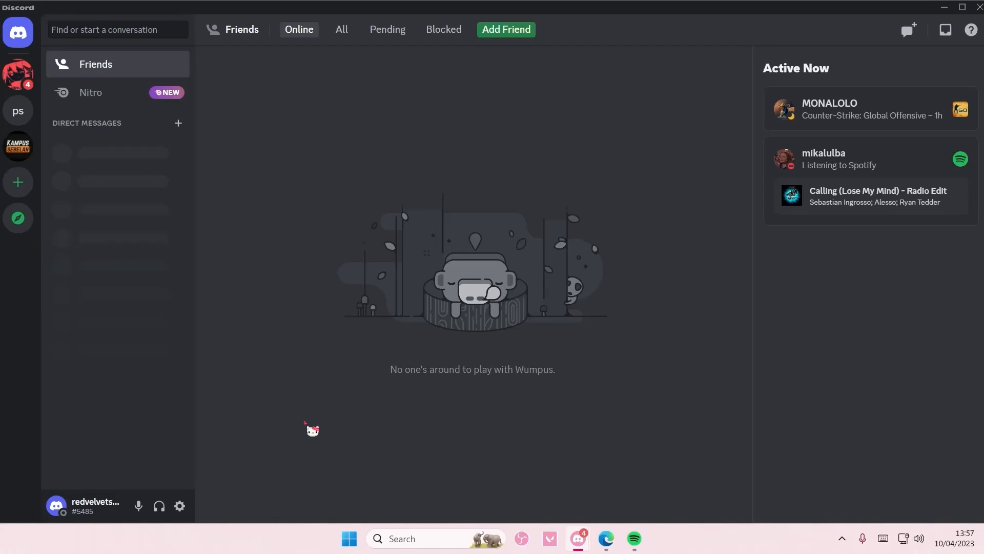